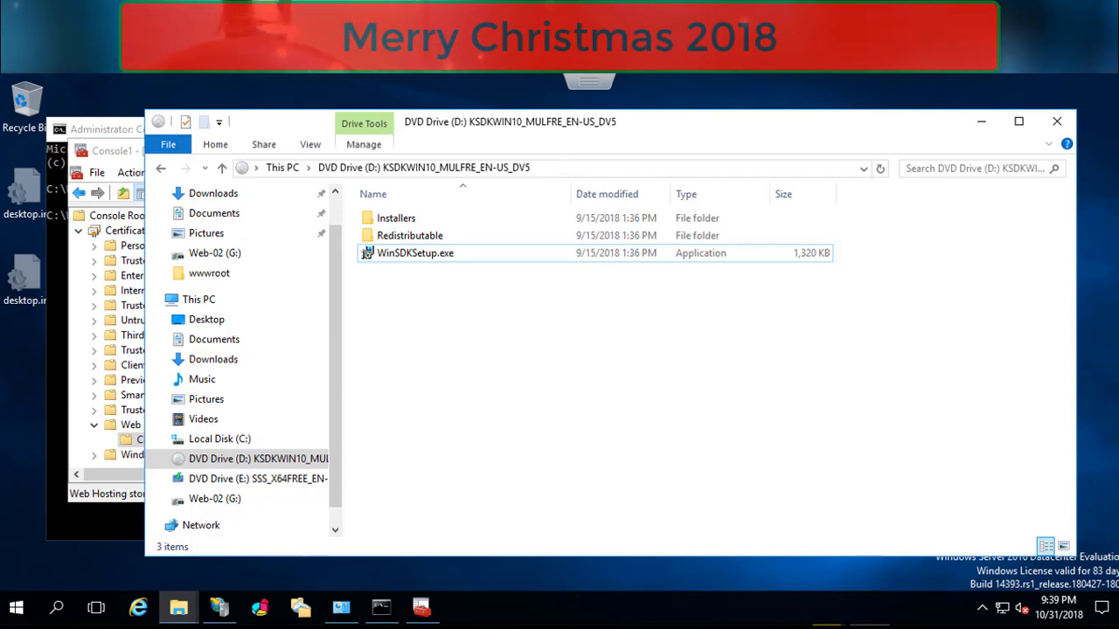
Launch WinSDKSetup.exe and keep the default install-to-this-computer Windows Kits location
double_click(416, 252)
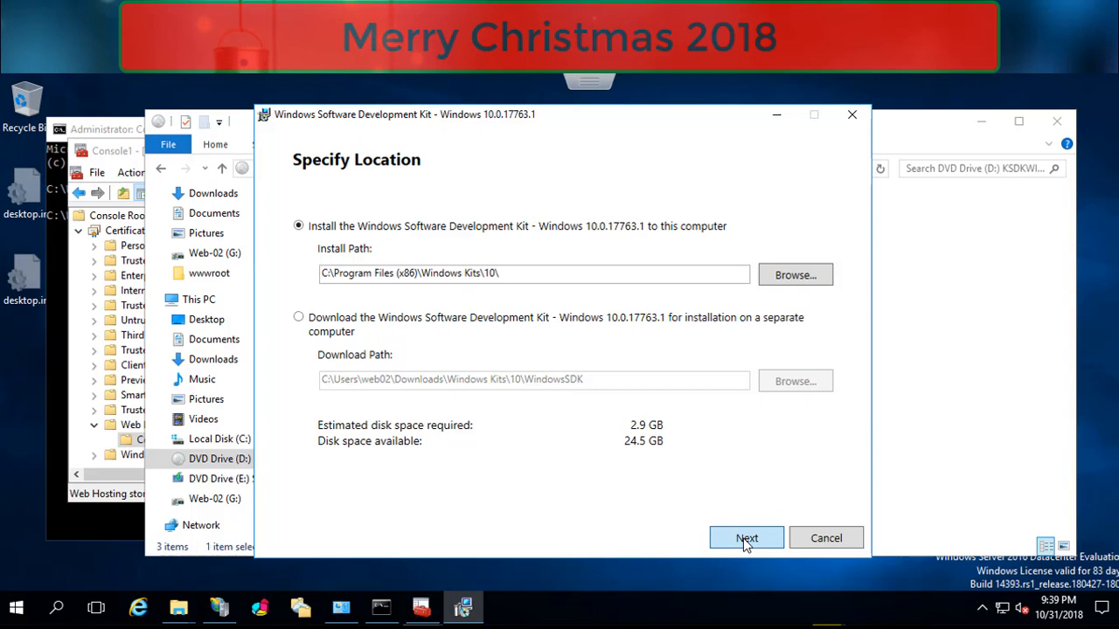
left_click(744, 539)
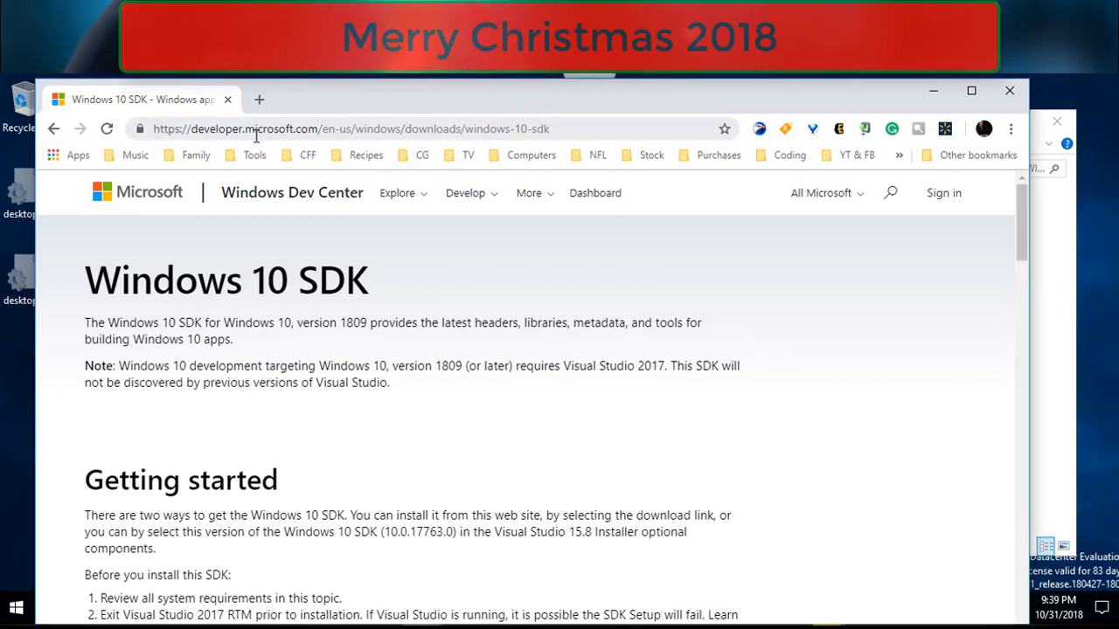
mouse_move(493, 428)
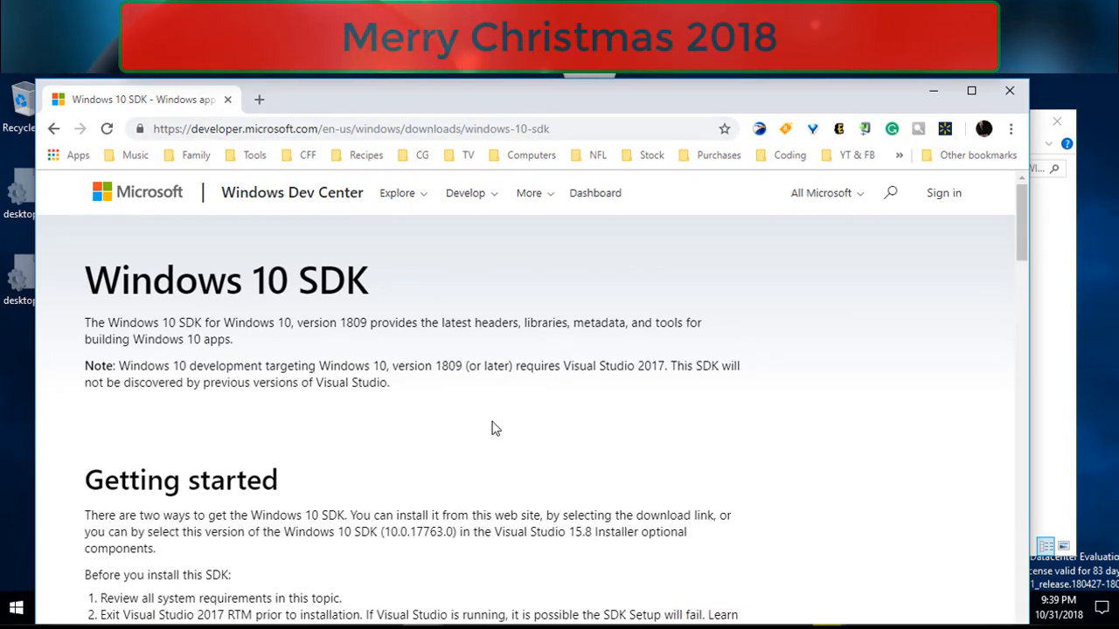
Scroll the Windows 10 SDK page down to its System requirements section
scroll("down", 3)
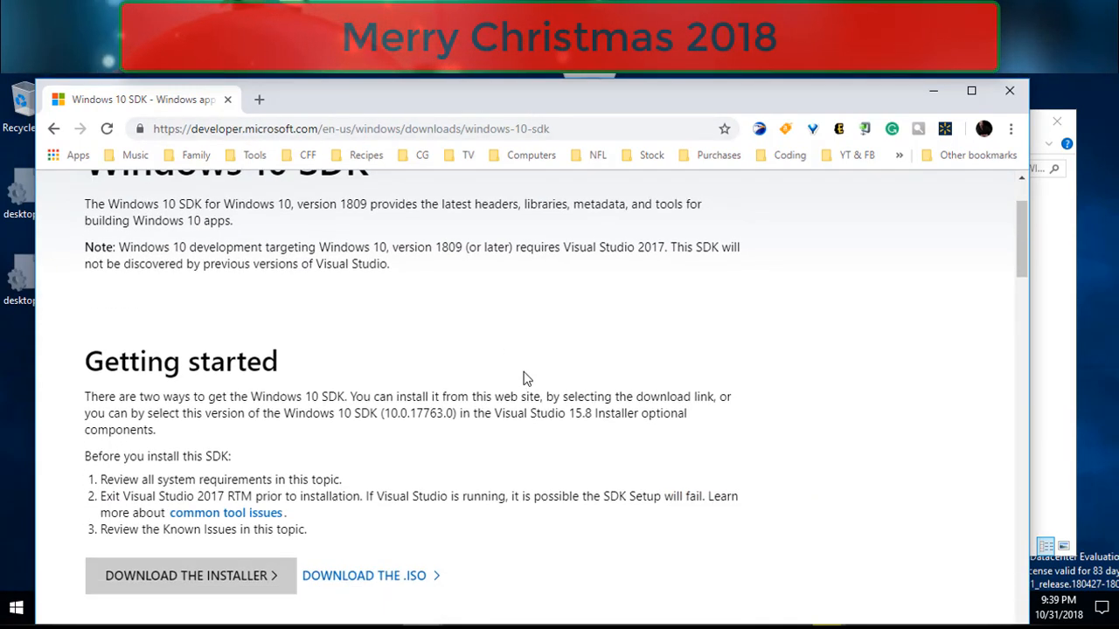
scroll("down", 3)
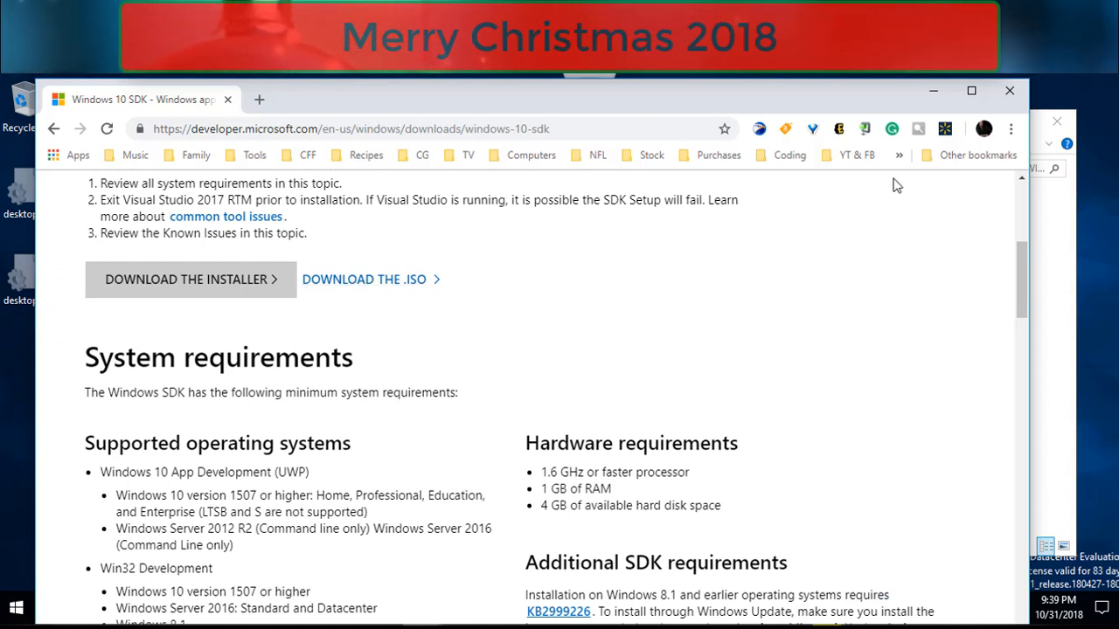
mouse_move(149, 291)
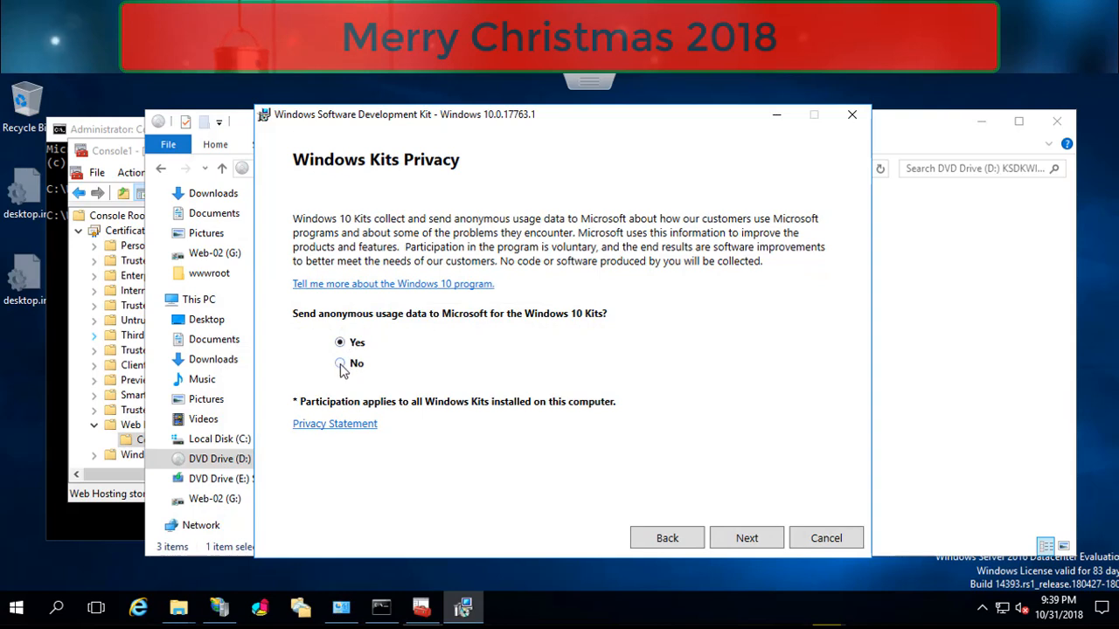
Decline anonymous usage data and keep only the .NET Framework 4.7.2 SDK feature selected
left_click(339, 362)
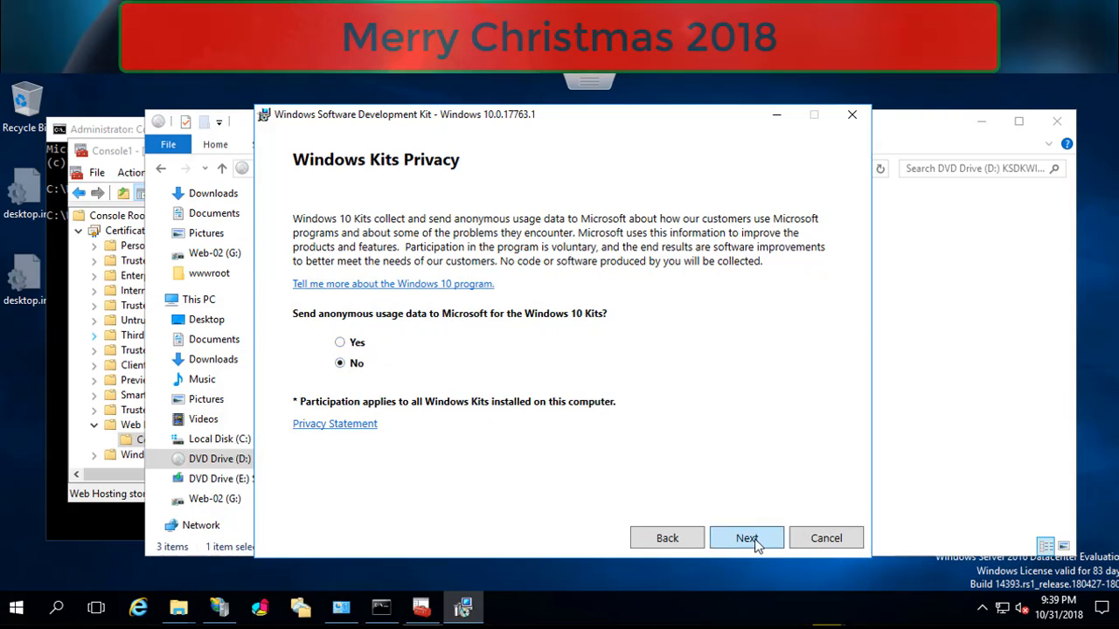
left_click(744, 538)
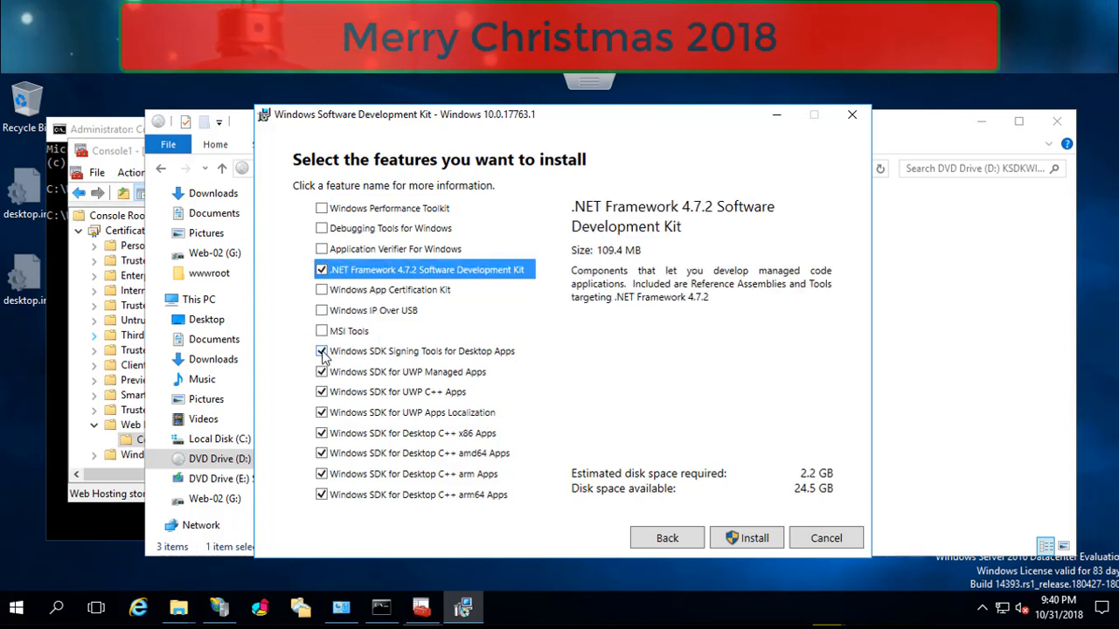
left_click(407, 370)
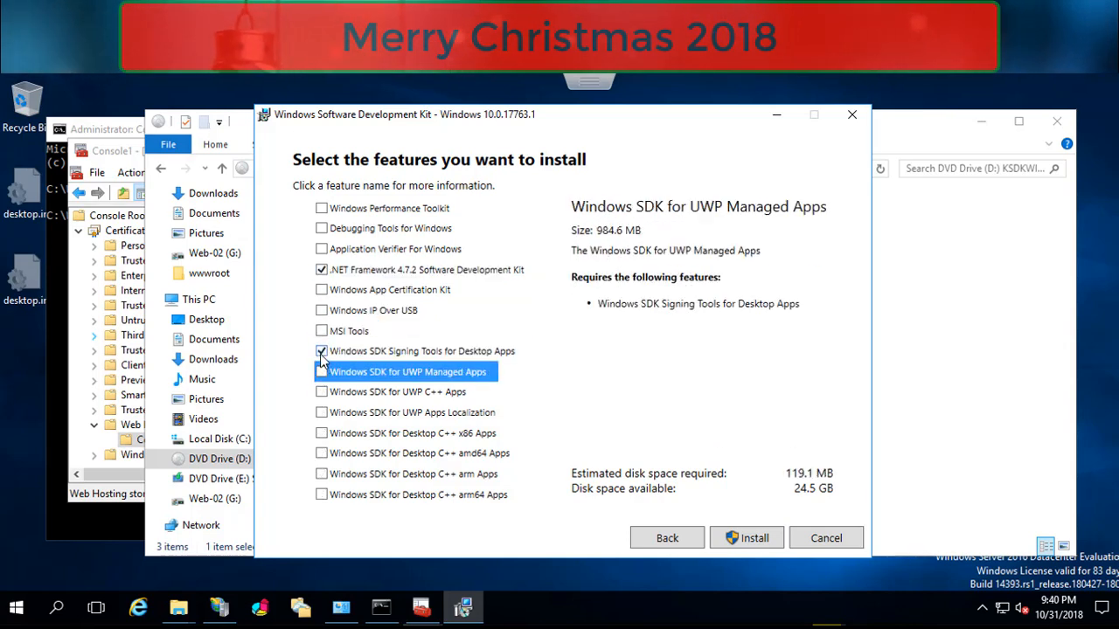
left_click(420, 349)
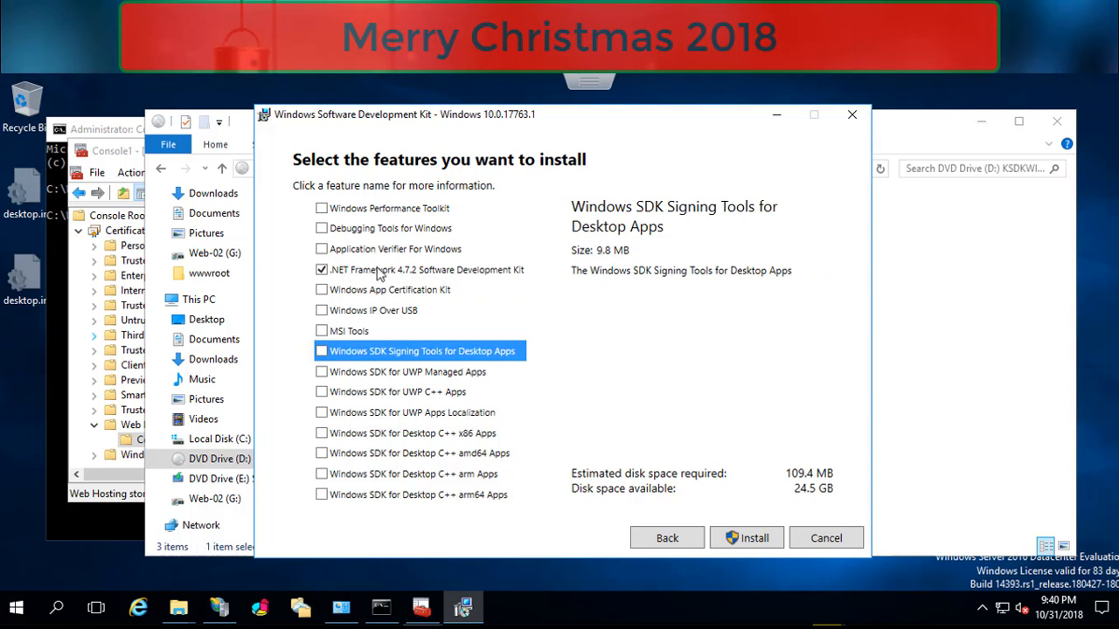
mouse_move(515, 300)
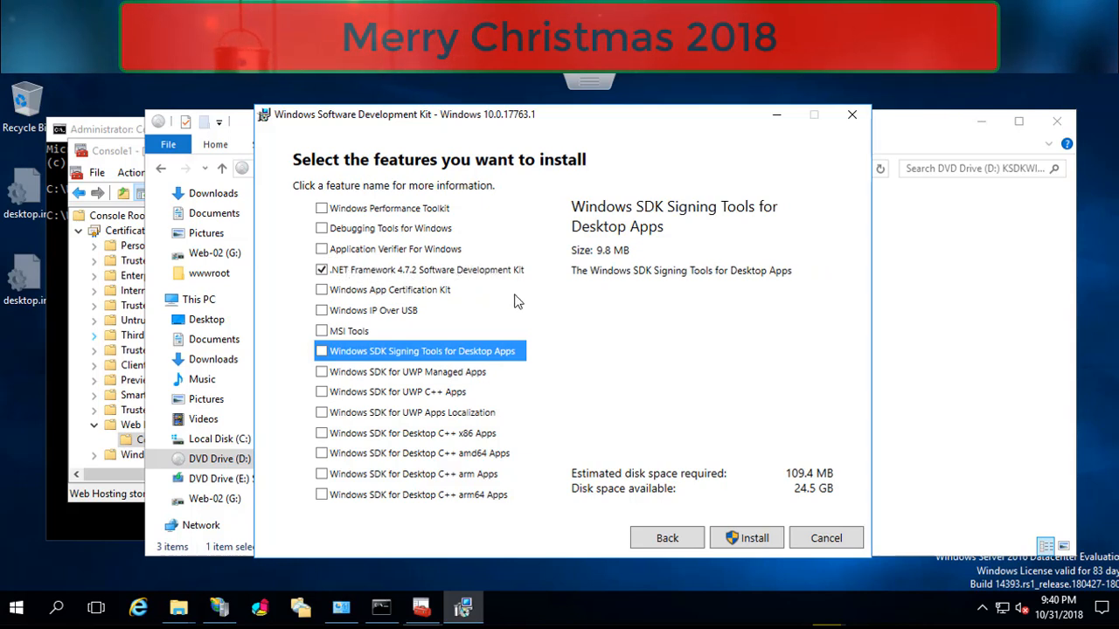
mouse_move(788, 487)
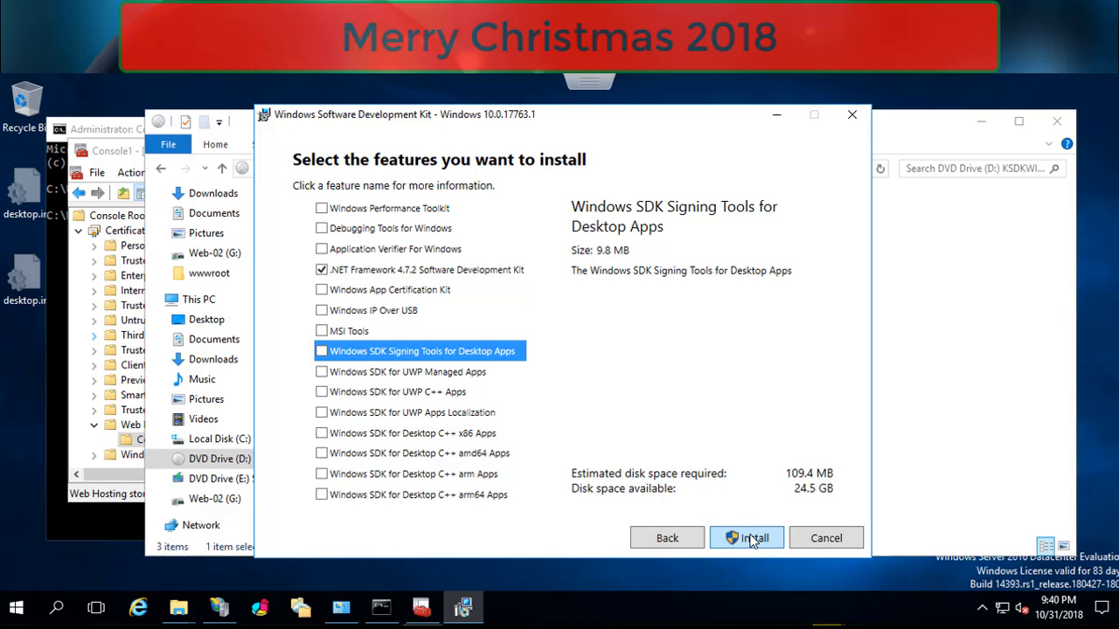
Install the .NET 4.7.2 SDK, close the installer, and copy the NETFX 4.7.2 Tools folder path
left_click(746, 538)
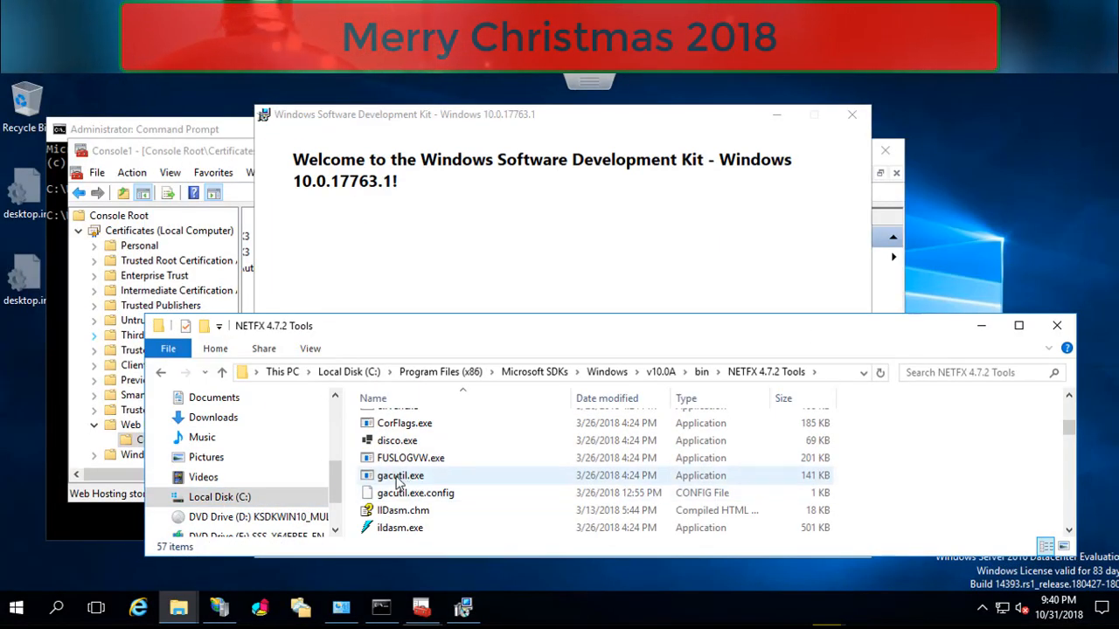
left_click(400, 475)
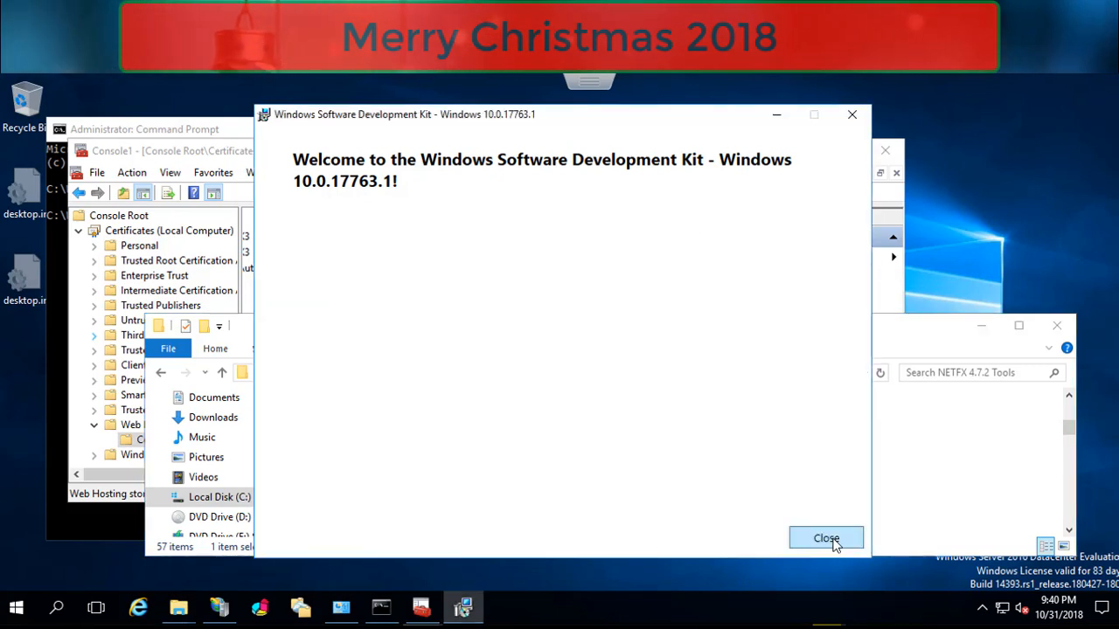
left_click(825, 538)
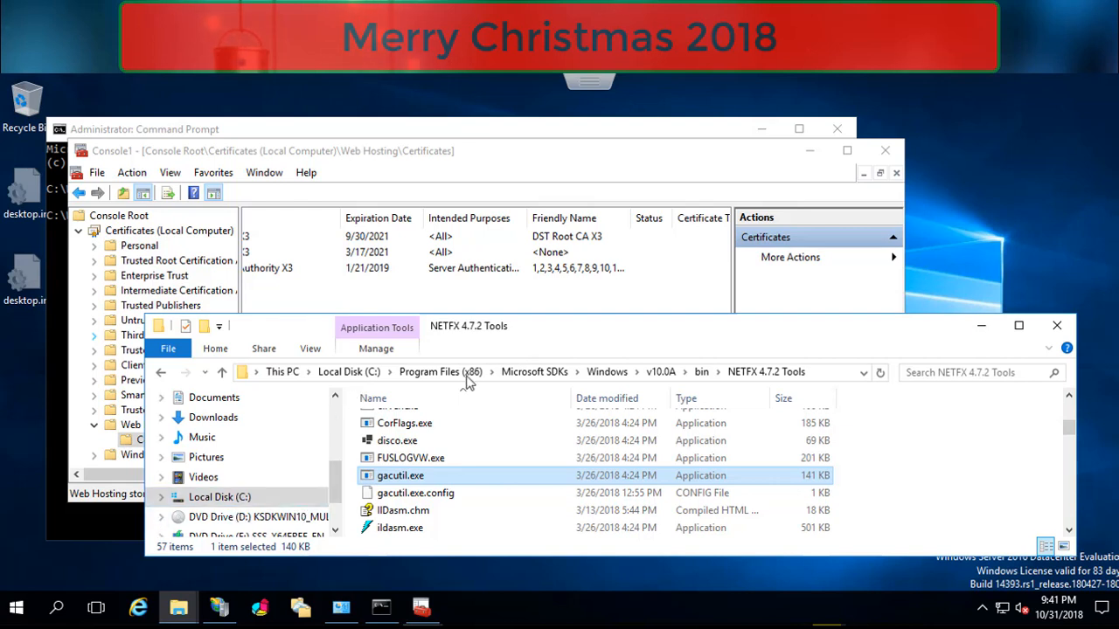
left_click(472, 372)
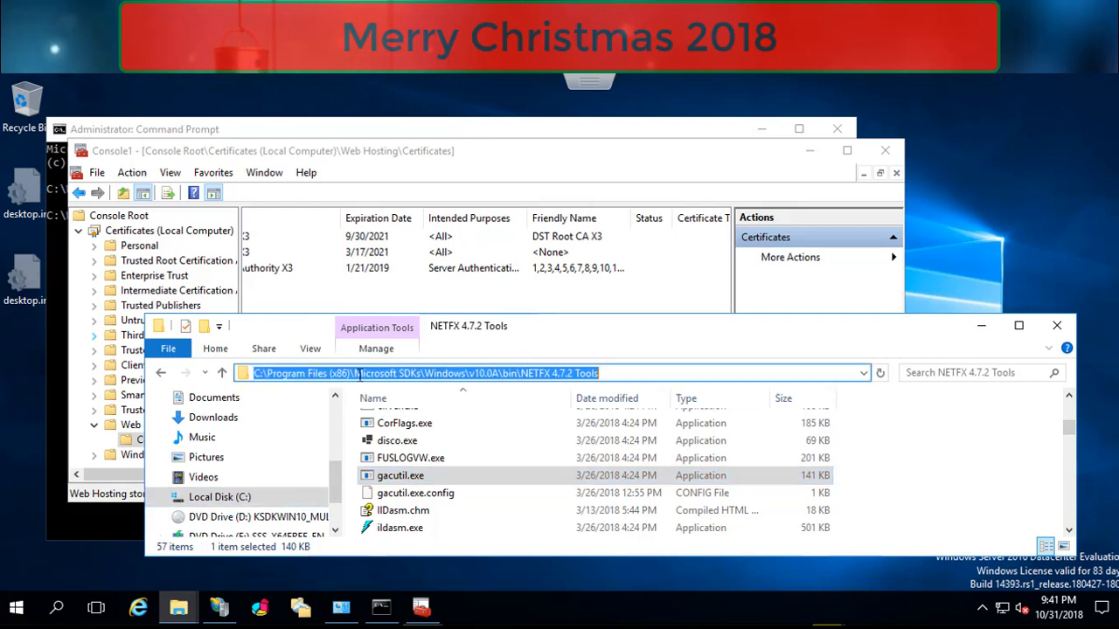
right_click(419, 375)
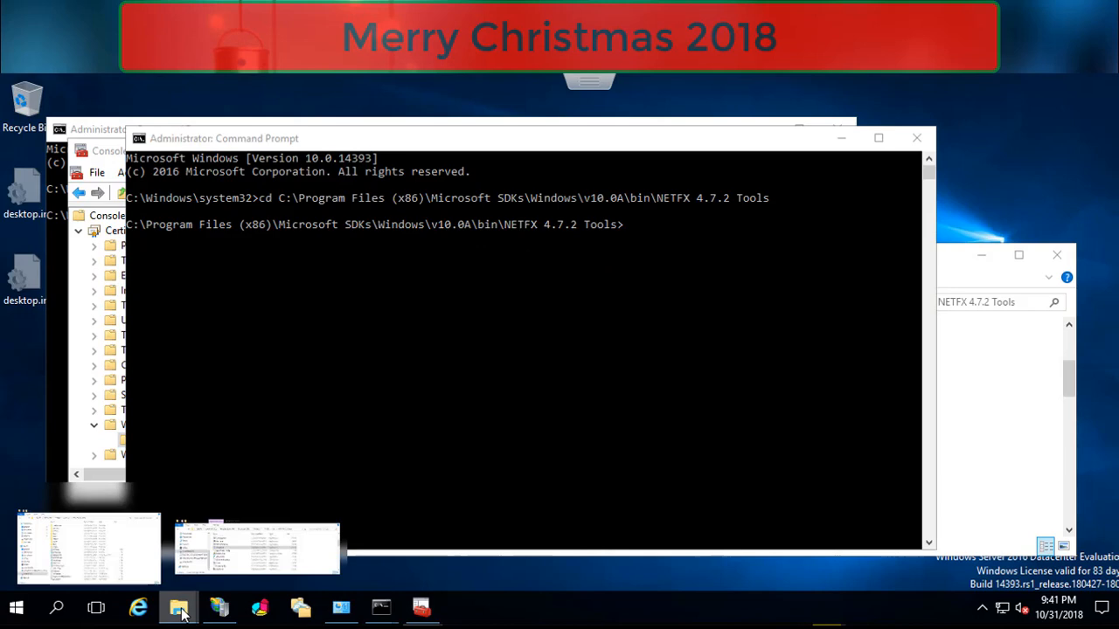
Open Register-ID3TagLibrary.txt and copy its regasm command line for ID3TagLibrary.dll
left_click(178, 606)
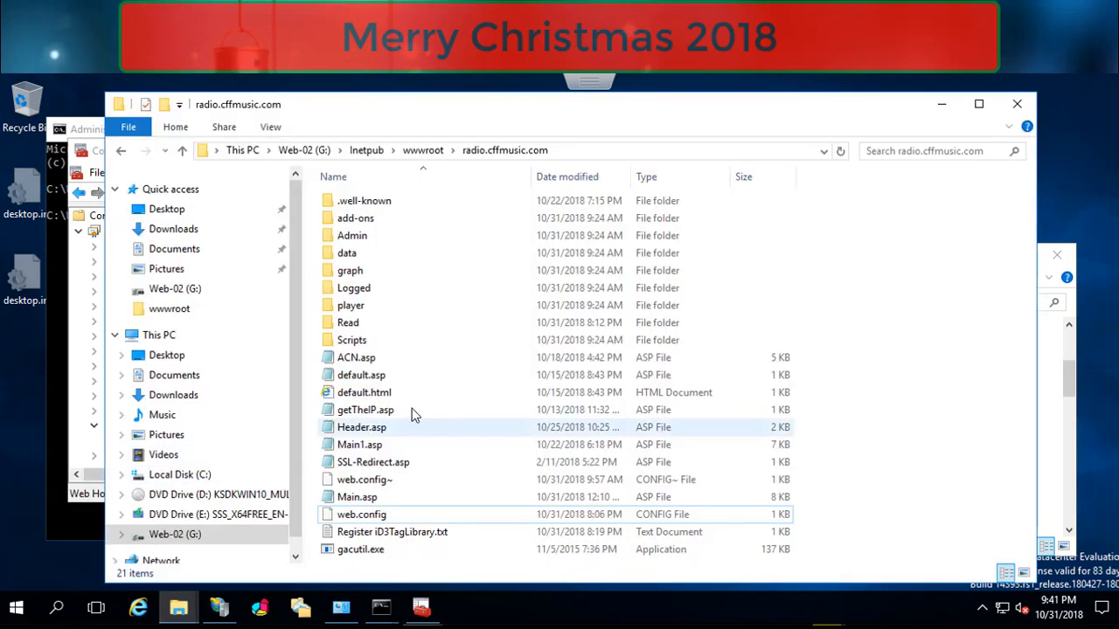
double_click(391, 532)
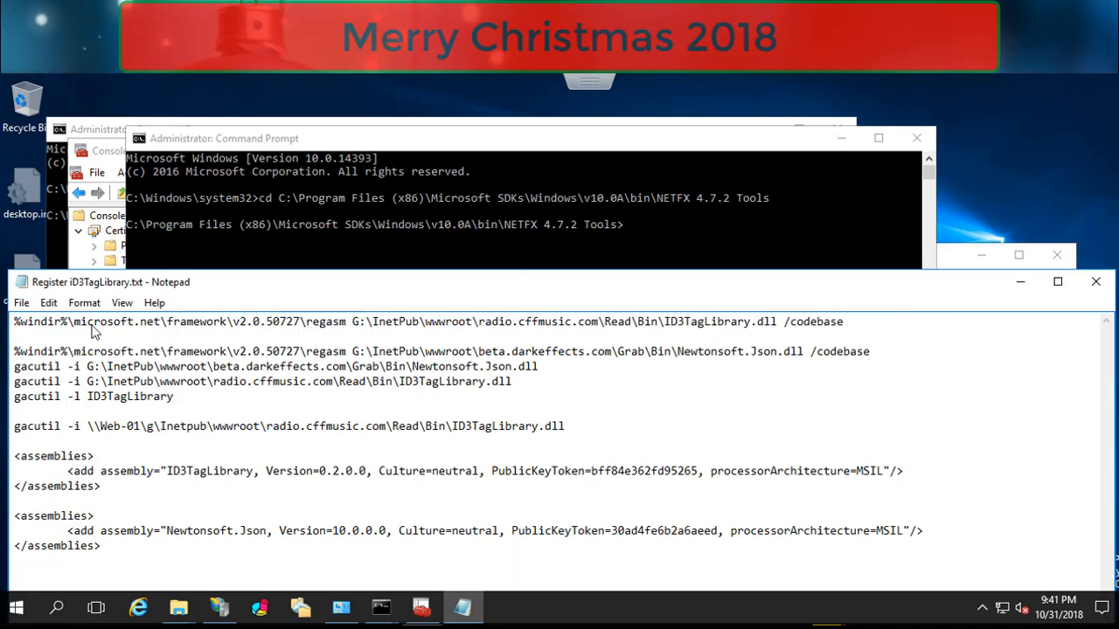
triple_click(428, 321)
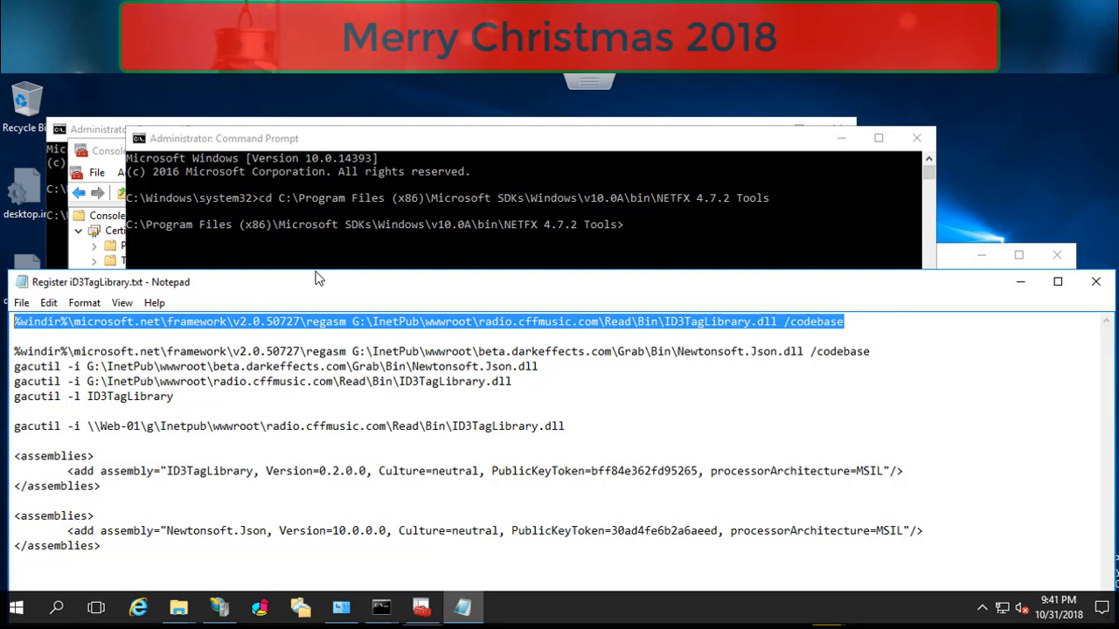
mouse_move(633, 339)
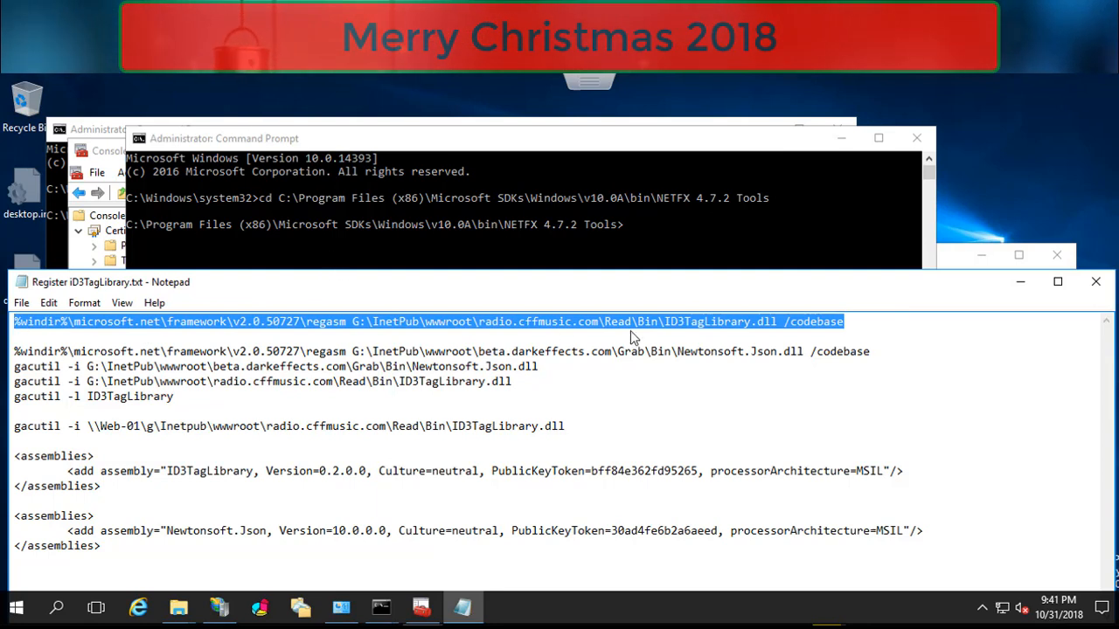
left_click(743, 322)
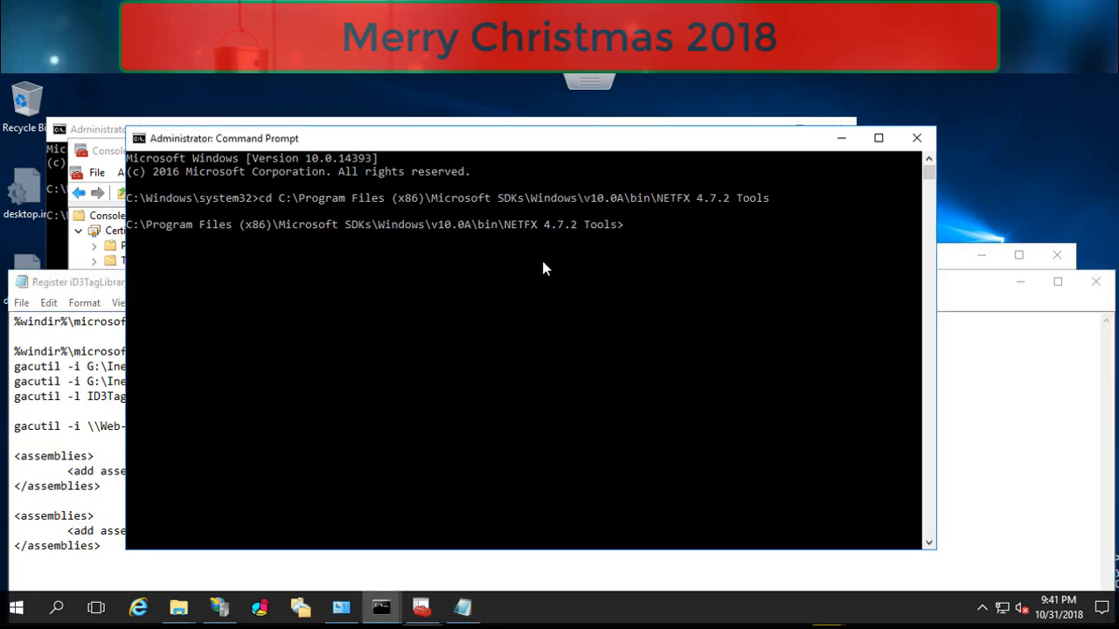
Run the v2.0.50727 regasm /codebase command on ID3TagLibrary.dll in G:\InetPub\wwwroot
type("%windir%\\microsoft.net\\framework\\v2.0.50727\\regasm G:\\InetPub\\wwwroot\\radio.cffmusic.com\\Read\\Bin\\ID3TagLibrary.dll /codebase")
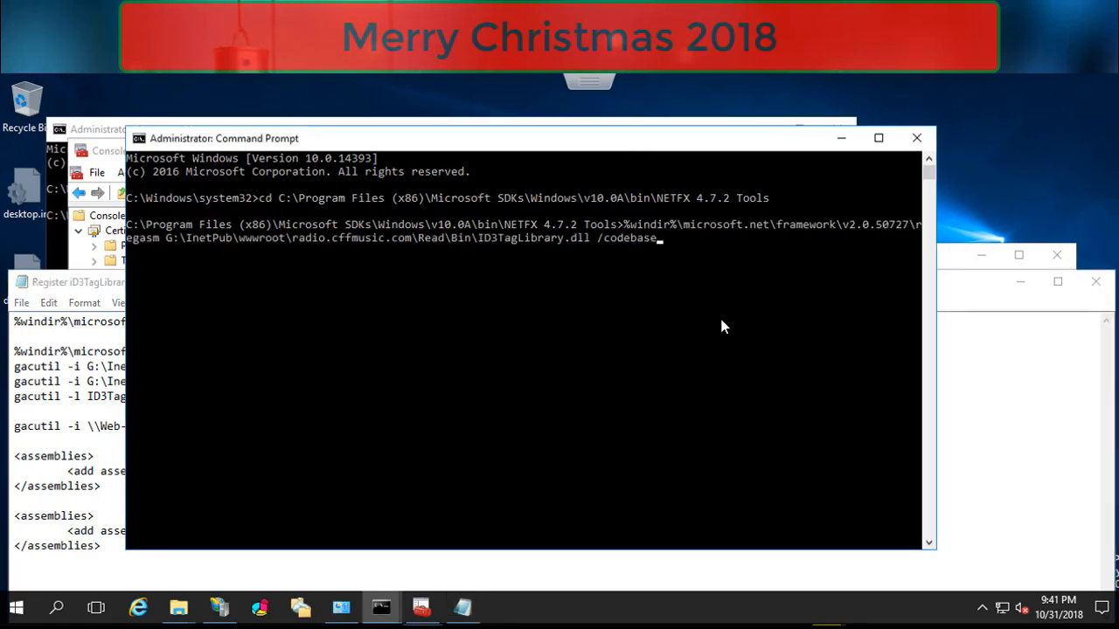
key("enter")
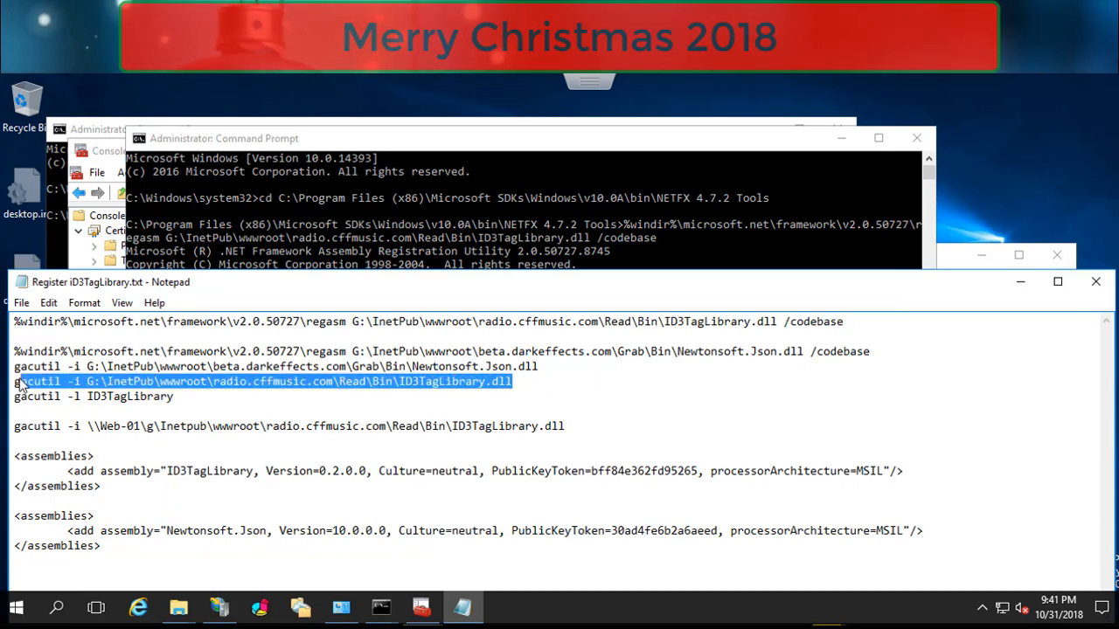
mouse_move(336, 353)
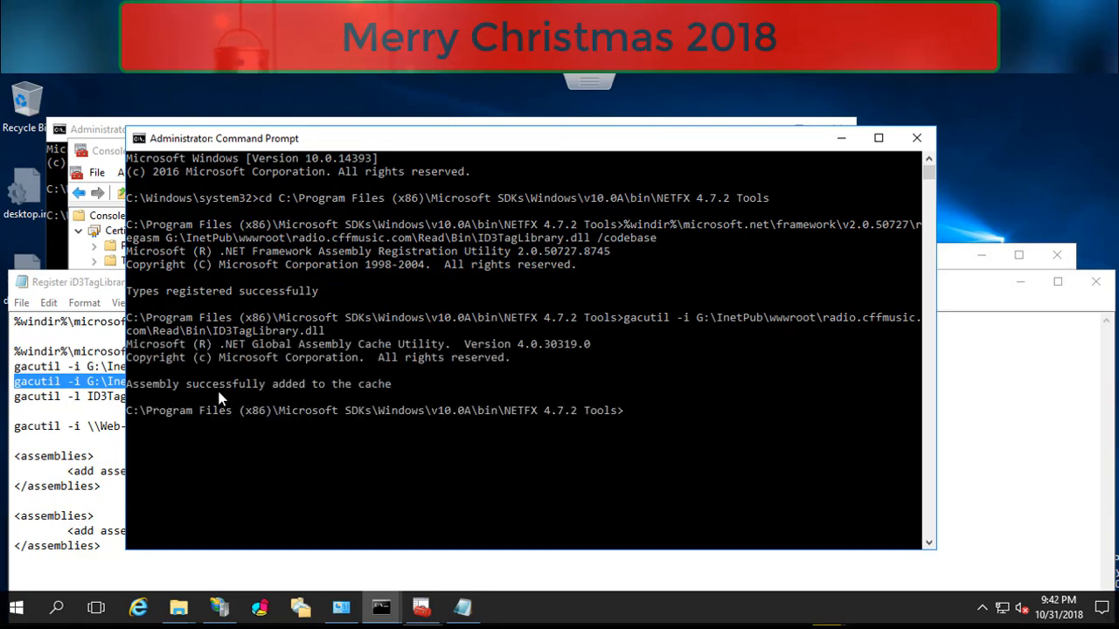
mouse_move(1007, 383)
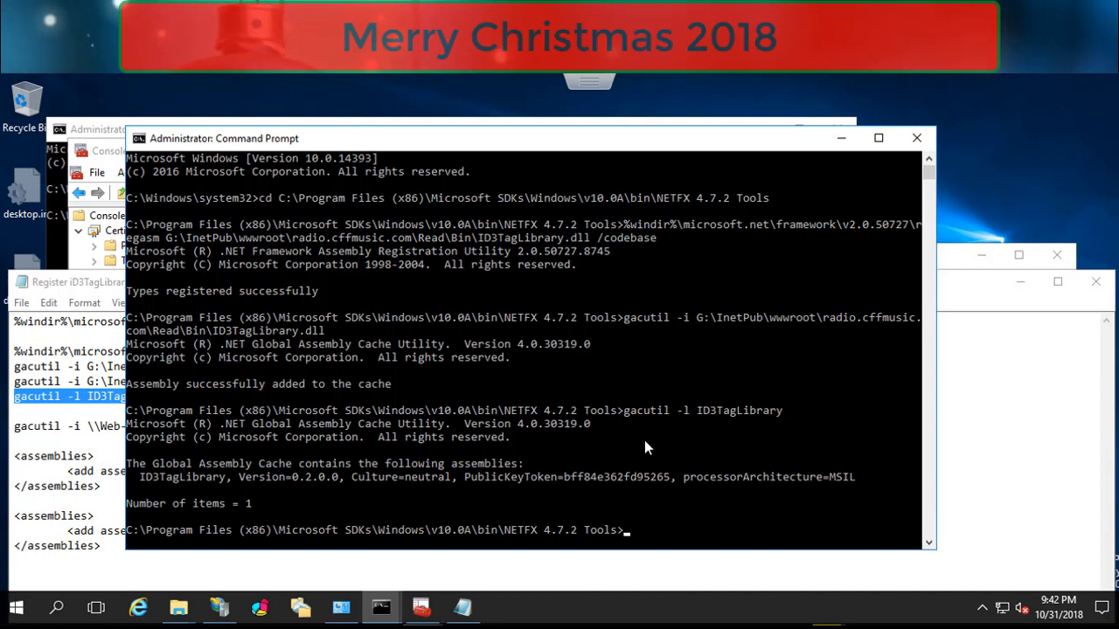
mouse_move(668, 486)
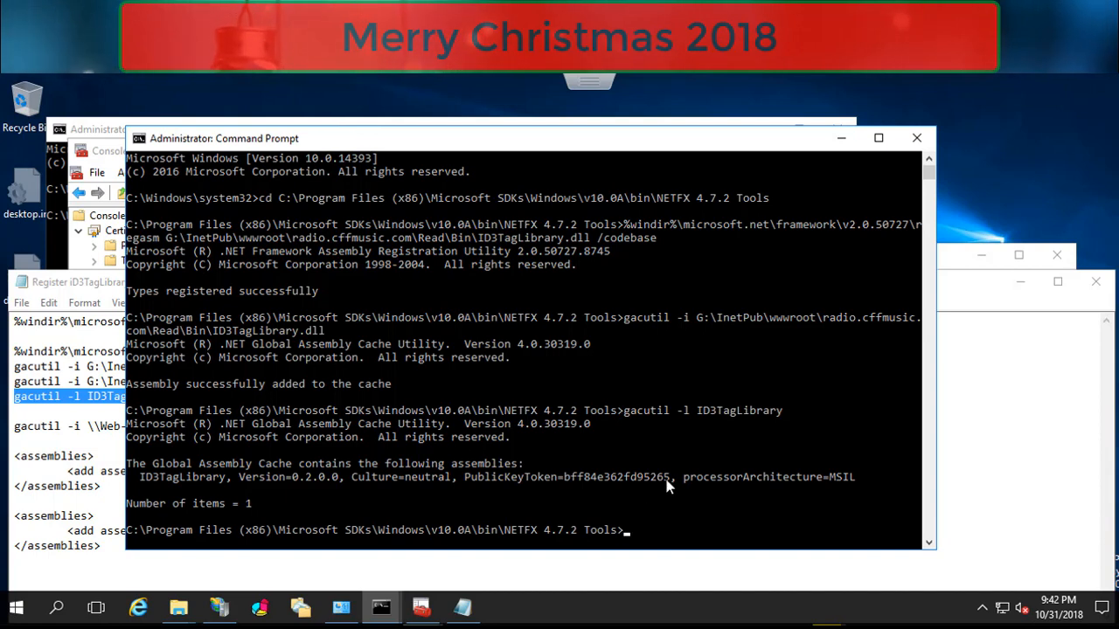
mouse_move(638, 451)
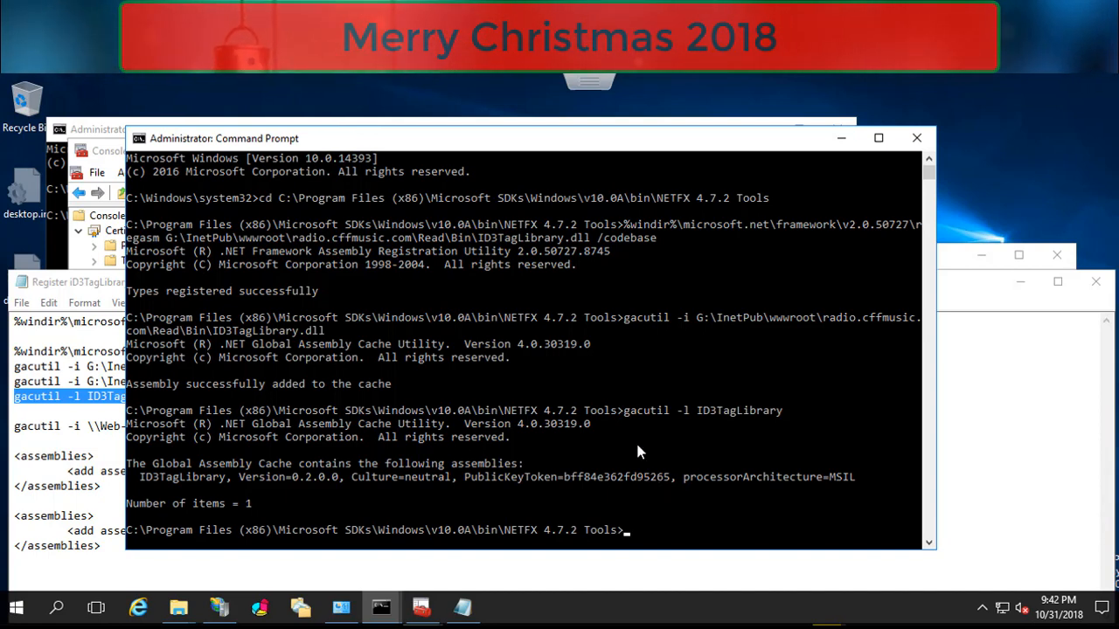